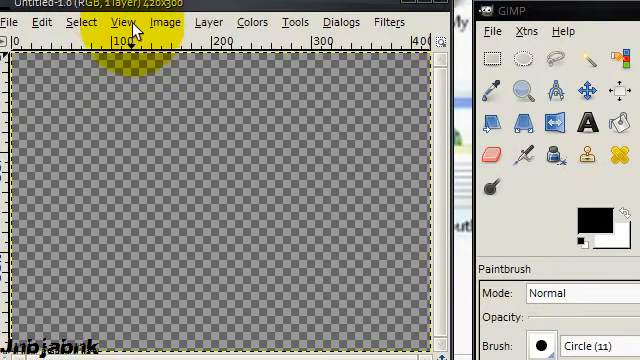
Set the foreground colour to white and bucket-fill the transparent canvas solid white
{"action": "left_click", "coordinate": [490, 32]}
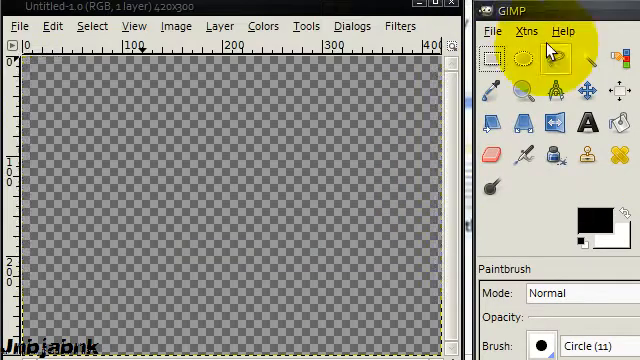
{"action": "left_click", "coordinate": [520, 30]}
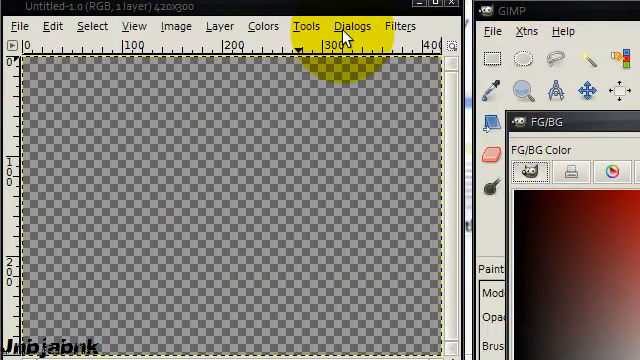
{"action": "left_click", "coordinate": [352, 26]}
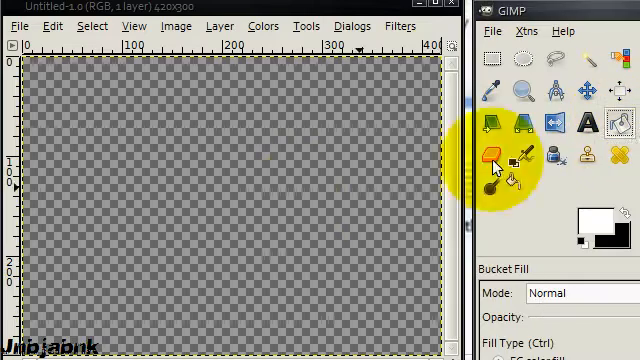
{"action": "left_click", "coordinate": [220, 180]}
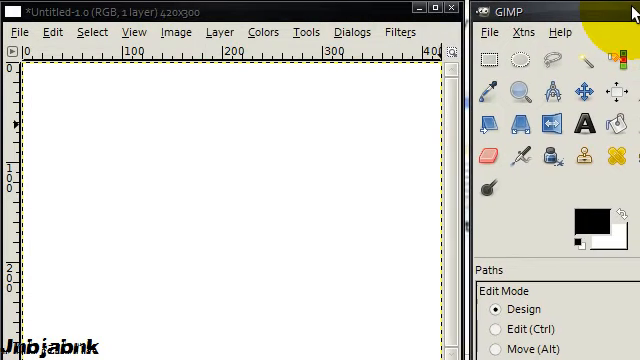
Lay a straight two-point path across the white canvas with the Paths tool
{"action": "left_click", "coordinate": [376, 284]}
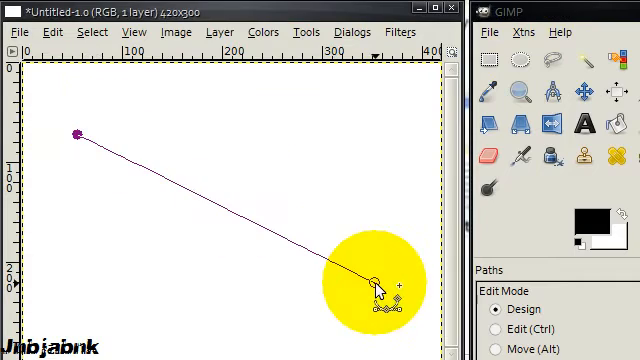
{"action": "left_click_drag", "start_coordinate": [378, 284], "coordinate": [398, 130]}
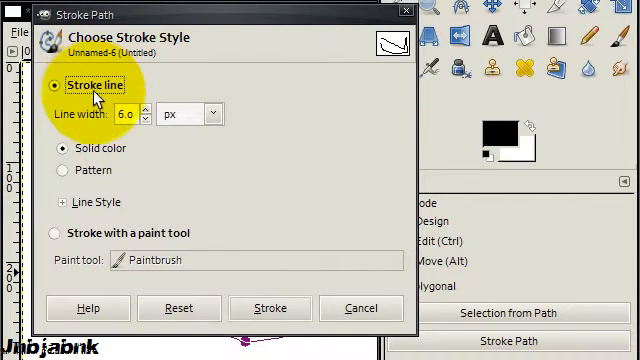
{"action": "mouse_move", "coordinate": [390, 56]}
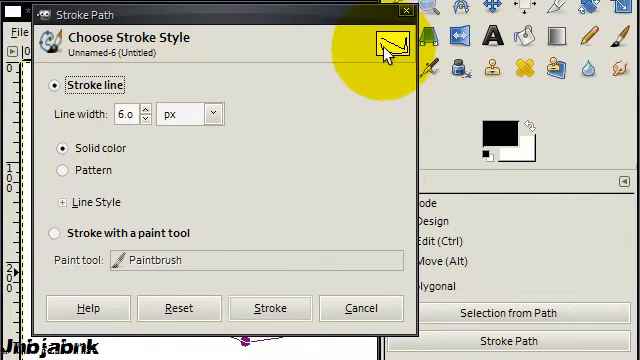
{"action": "mouse_move", "coordinate": [92, 100]}
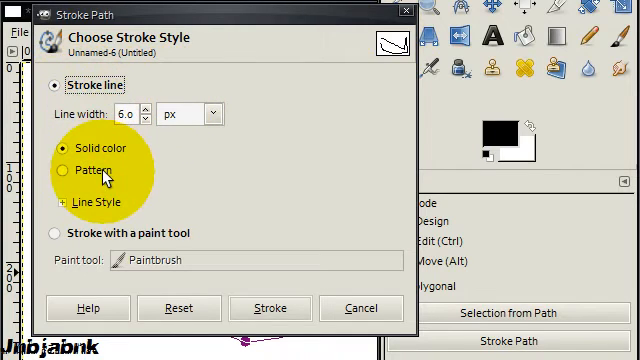
Browse the pattern and paint-tool stroke options before settling on a solid-colour line
{"action": "left_click", "coordinate": [60, 172]}
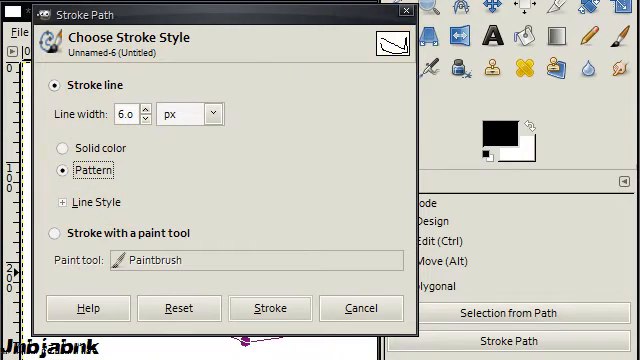
{"action": "left_click", "coordinate": [346, 32]}
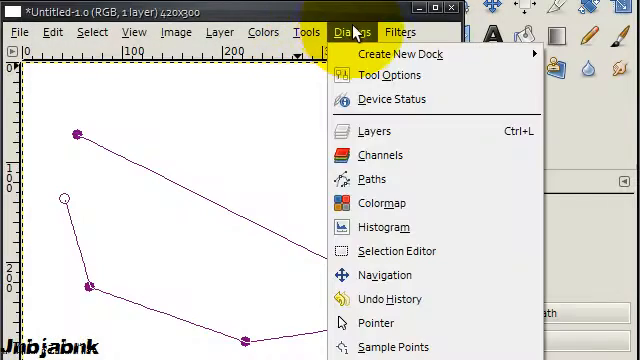
{"action": "mouse_move", "coordinate": [384, 228]}
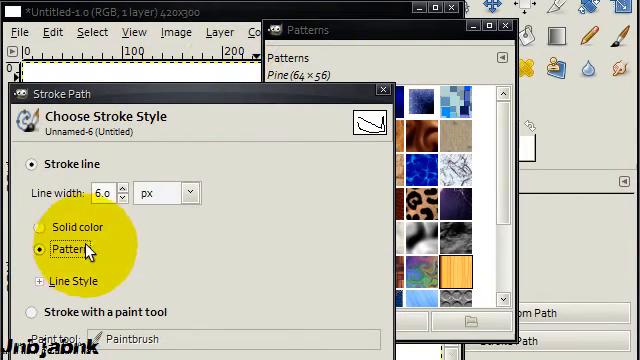
{"action": "scroll", "scroll_direction": "down", "scroll_amount": 3}
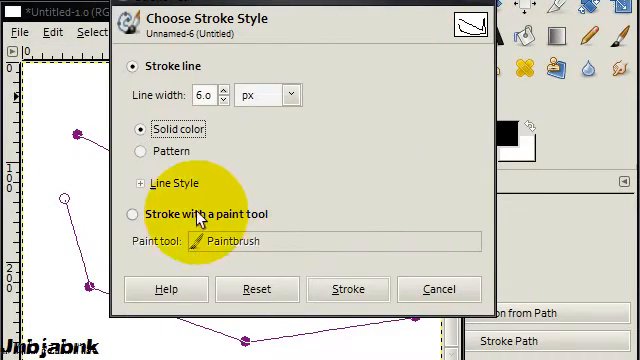
{"action": "left_click", "coordinate": [132, 212]}
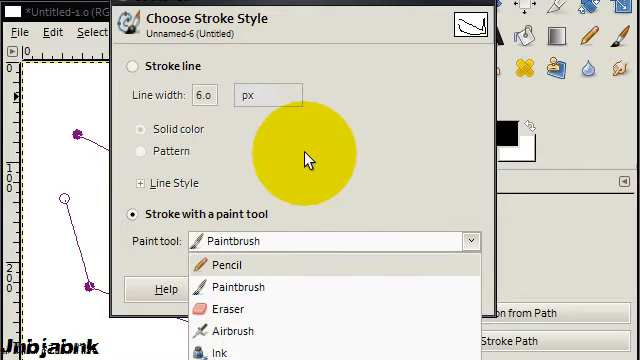
{"action": "left_click", "coordinate": [140, 66]}
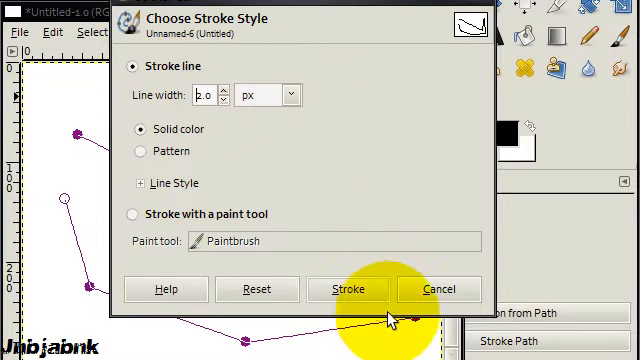
Stroke the path as a solid 6 px line across the canvas
{"action": "left_click", "coordinate": [348, 288]}
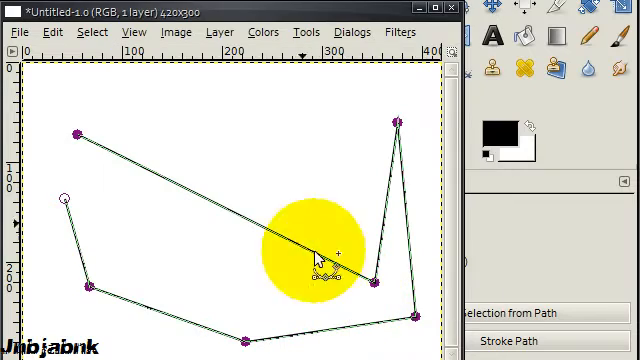
Draw thick black angular pencil strokes above the polyline
{"action": "left_click_drag", "start_coordinate": [324, 260], "coordinate": [236, 160]}
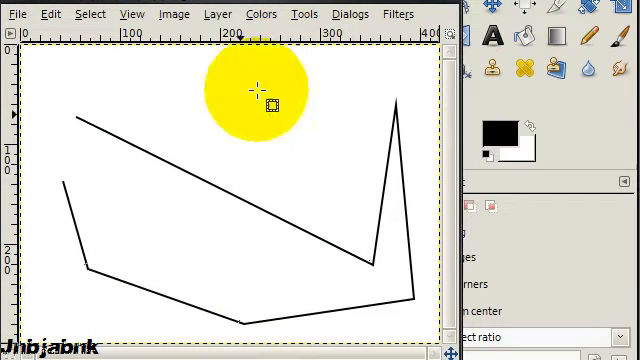
{"action": "left_click_drag", "start_coordinate": [258, 90], "coordinate": [64, 212]}
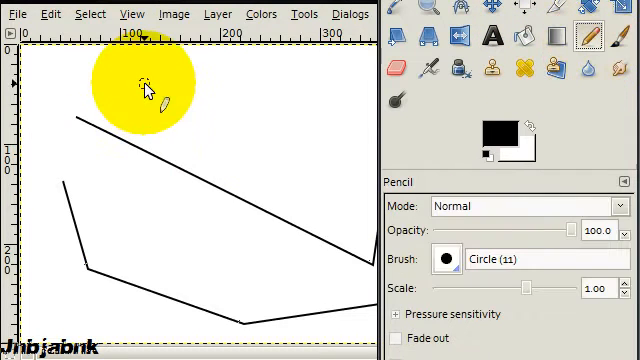
{"action": "left_click_drag", "start_coordinate": [140, 82], "coordinate": [290, 150]}
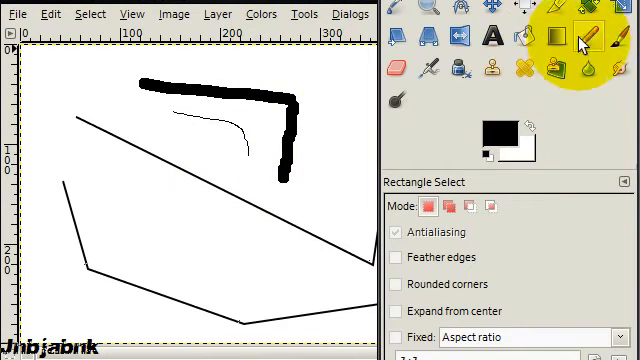
Switch to the Paintbrush and smear the top of the black scribble into grey streaks
{"action": "left_click", "coordinate": [612, 36]}
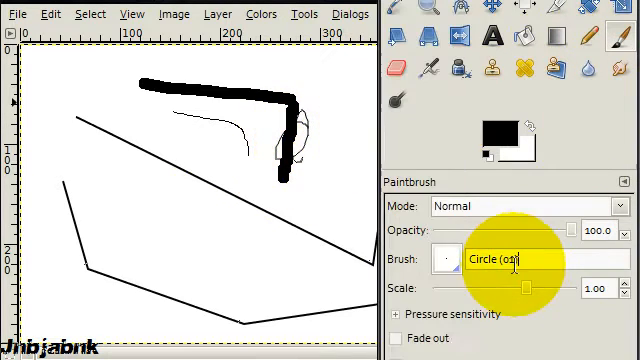
{"action": "left_click", "coordinate": [446, 260]}
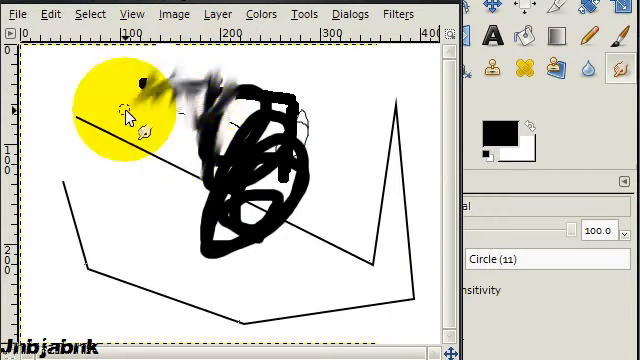
{"action": "left_click_drag", "start_coordinate": [124, 108], "coordinate": [210, 70]}
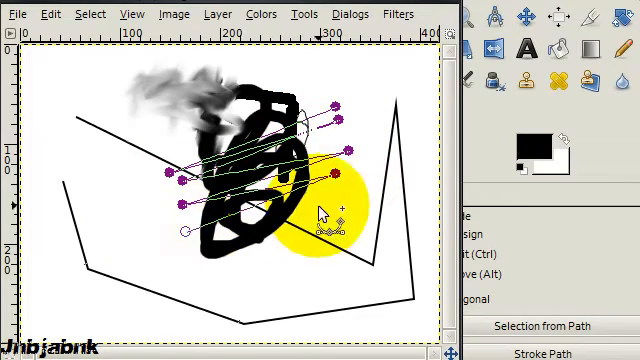
Place zigzag path nodes back and forth across the black scribble, ready to stroke
{"action": "left_click_drag", "start_coordinate": [324, 210], "coordinate": [236, 284]}
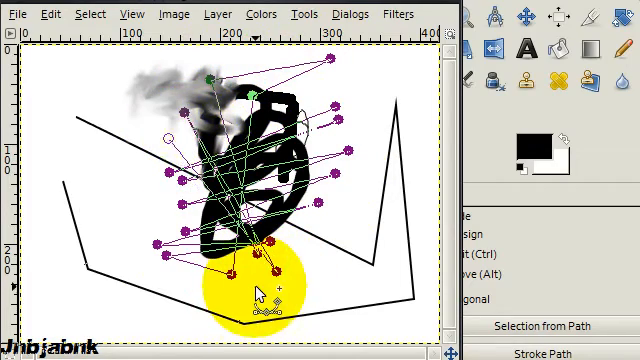
{"action": "left_click_drag", "start_coordinate": [264, 290], "coordinate": [270, 76]}
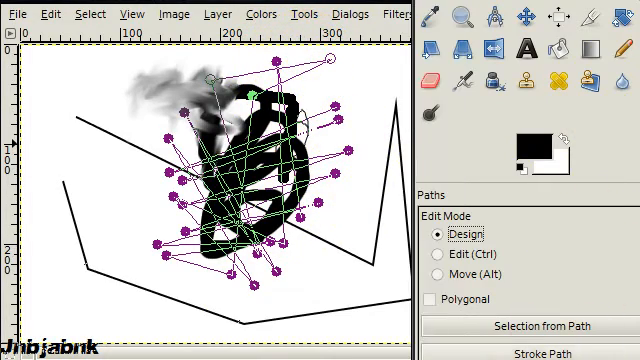
{"action": "left_click", "coordinate": [544, 352]}
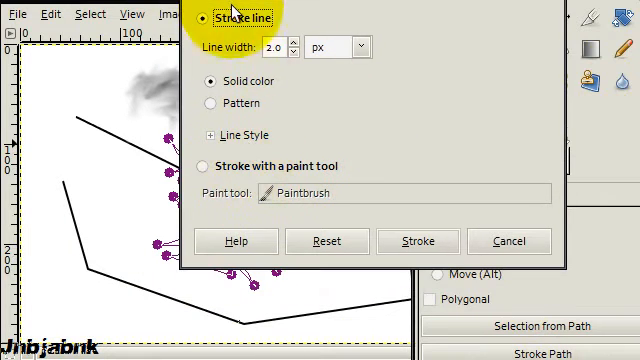
Stroke the zigzag path with the Smudge paint tool and hide the path to see the smears
{"action": "left_click", "coordinate": [212, 166]}
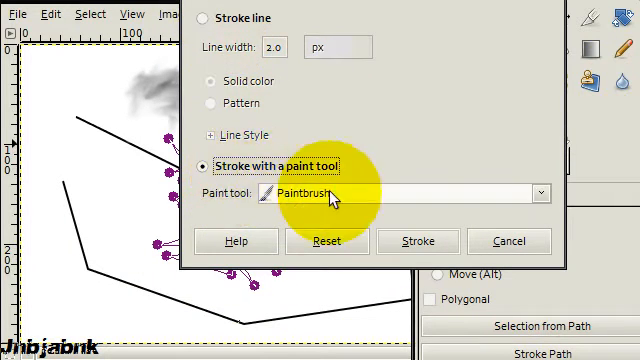
{"action": "left_click", "coordinate": [540, 192]}
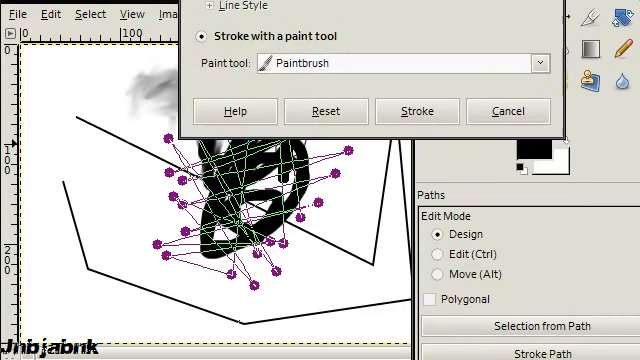
{"action": "left_click", "coordinate": [404, 44]}
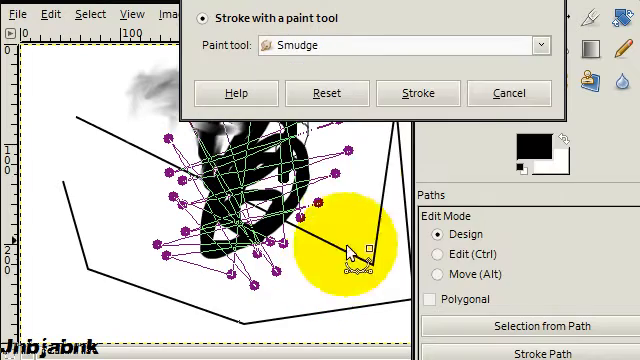
{"action": "left_click", "coordinate": [418, 92]}
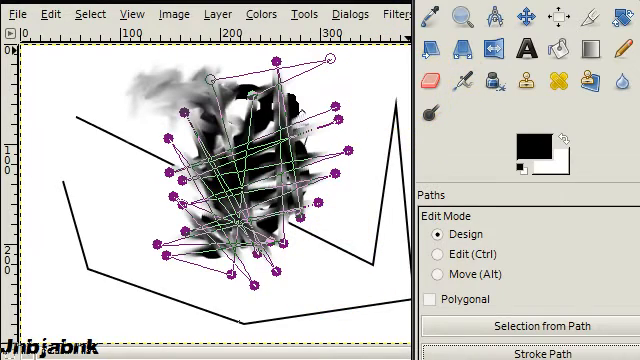
{"action": "left_click", "coordinate": [432, 48]}
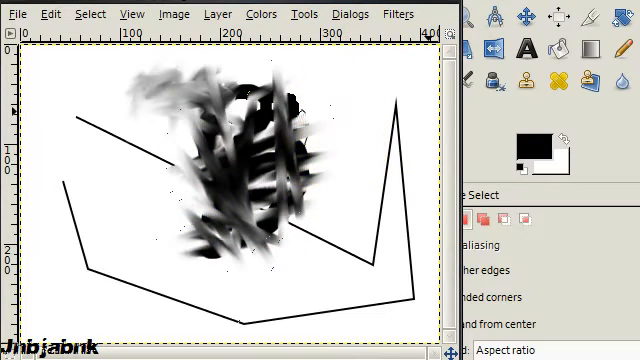
Clear the layer to transparency and try a couple of strokes on the empty canvas
{"action": "left_click", "coordinate": [590, 80]}
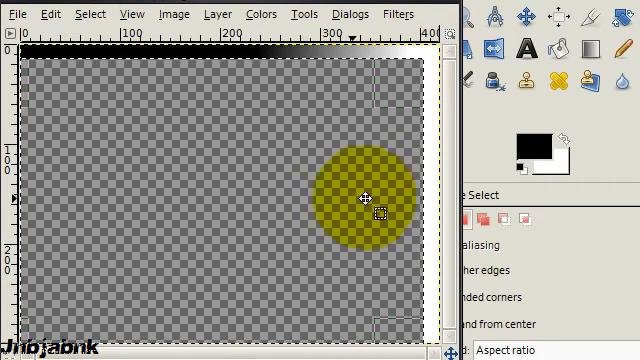
{"action": "left_click_drag", "start_coordinate": [360, 198], "coordinate": [336, 144]}
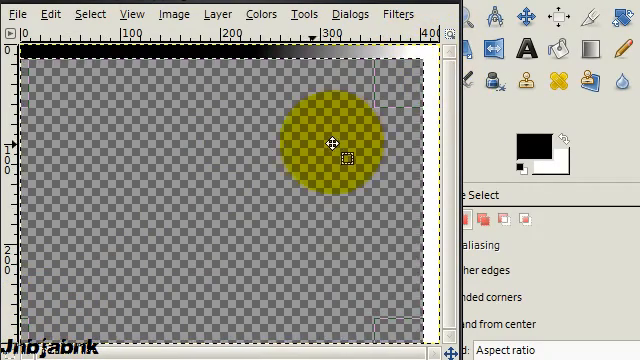
{"action": "left_click_drag", "start_coordinate": [330, 144], "coordinate": [56, 256]}
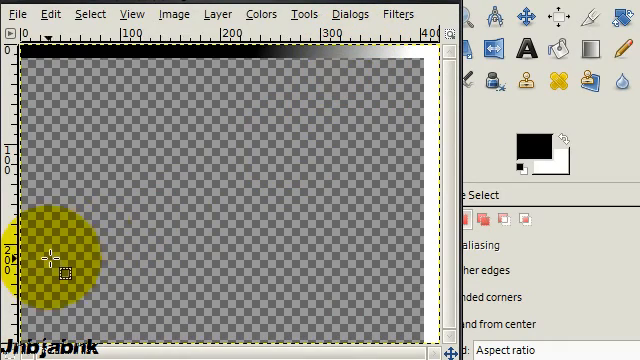